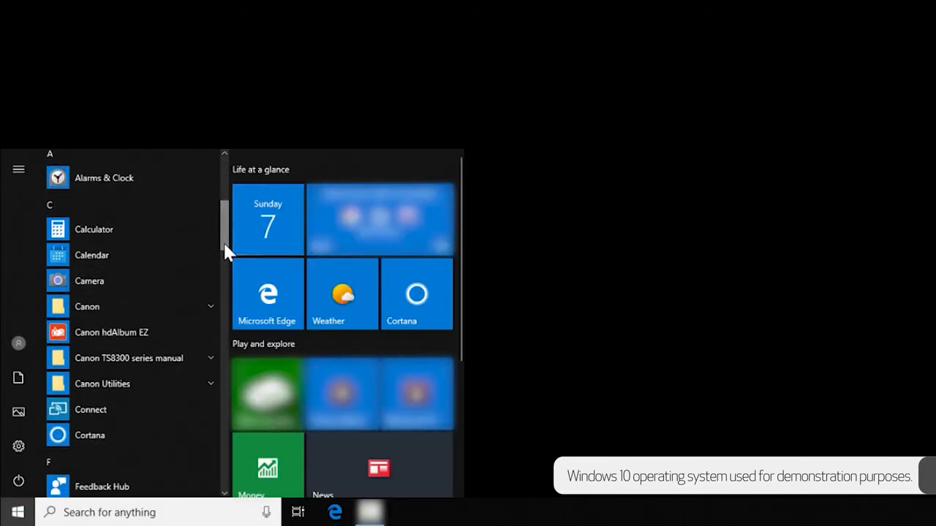
# - Expand the Canon folder in the Start menu to show MF Scan Utility
pyautogui.click(86, 306)
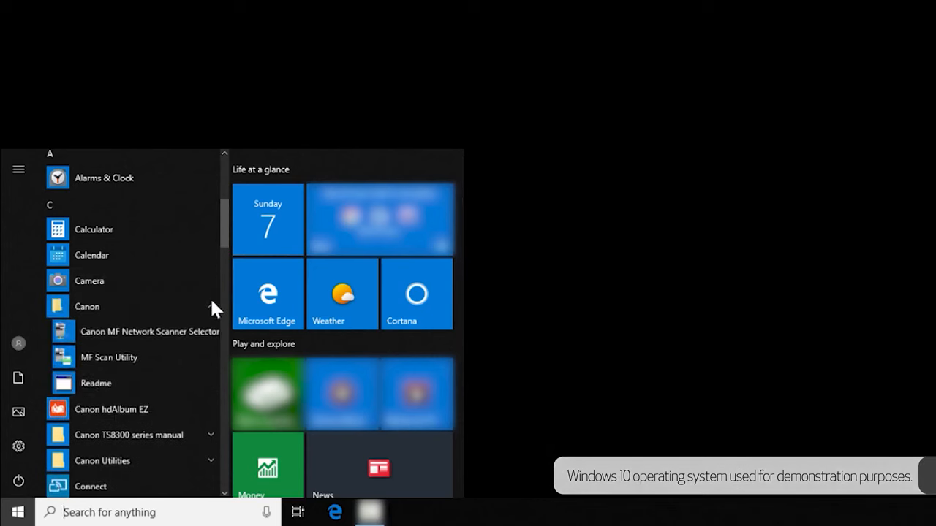
pyautogui.moveTo(207, 333)
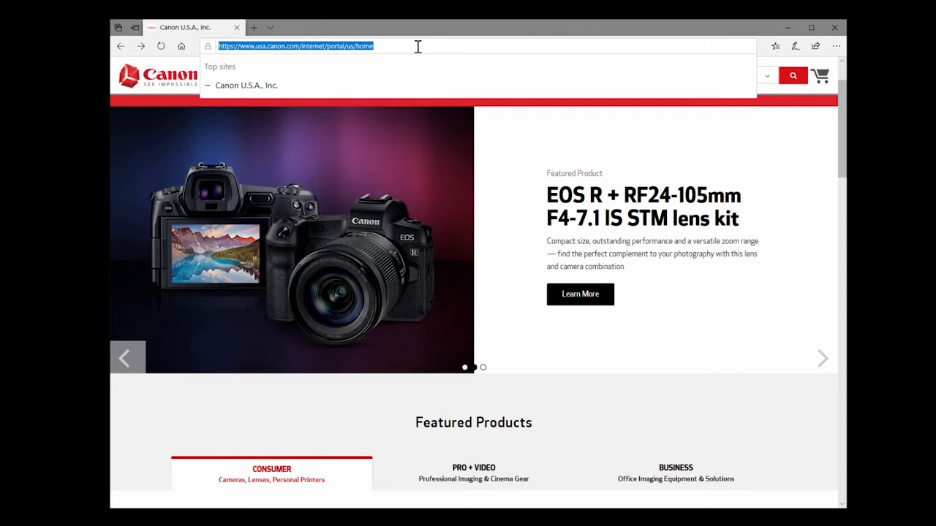
# - Go to usa.canon.com/support in Edge
pyautogui.write('usa.canon.com/support')
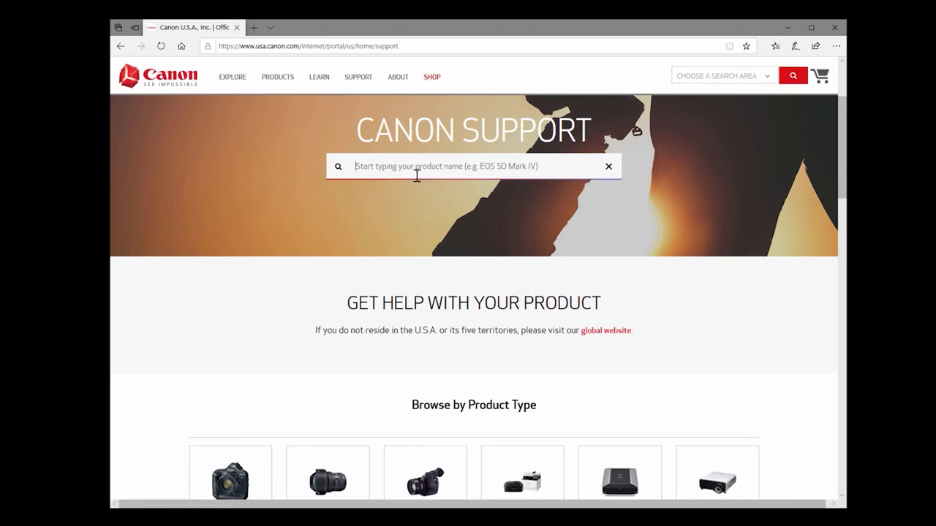
# - Search Canon Support for the imageCLASS MF264dw and open its support page
pyautogui.write('imageCLASS MF264')
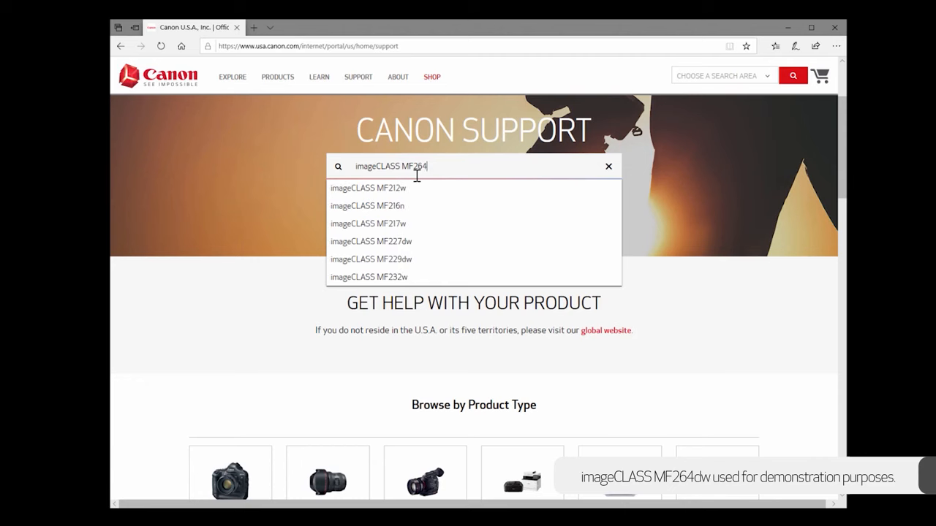
pyautogui.write('dw')
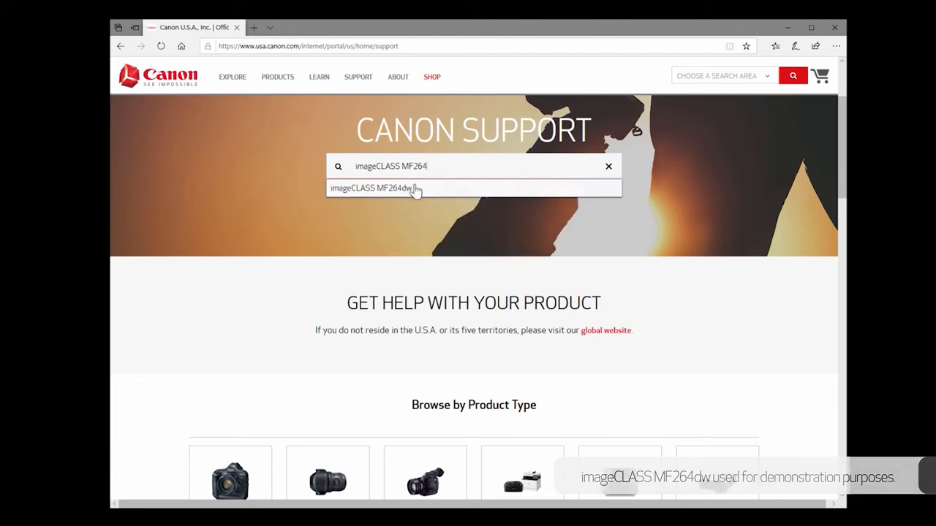
pyautogui.click(373, 188)
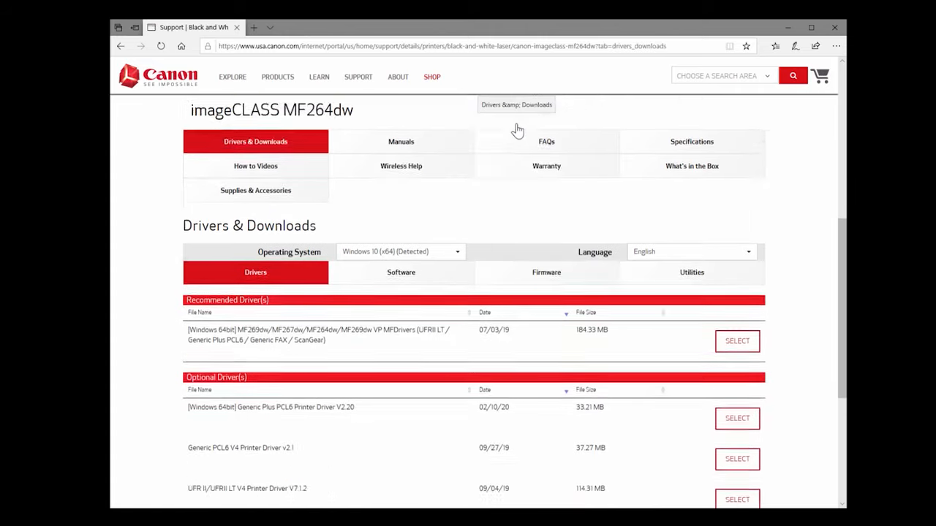
pyautogui.scroll(-3)
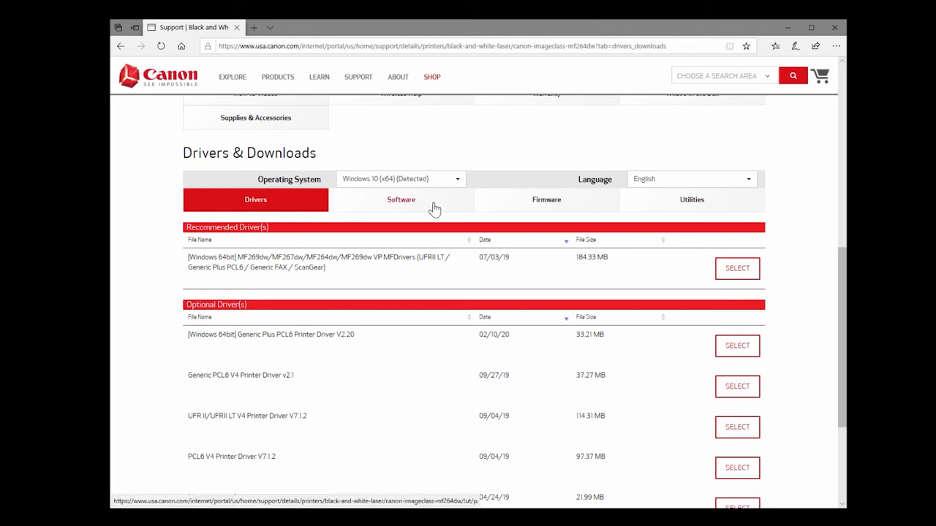
# - Switch to the Software listing and download the MF Scan Utility installer
pyautogui.click(401, 200)
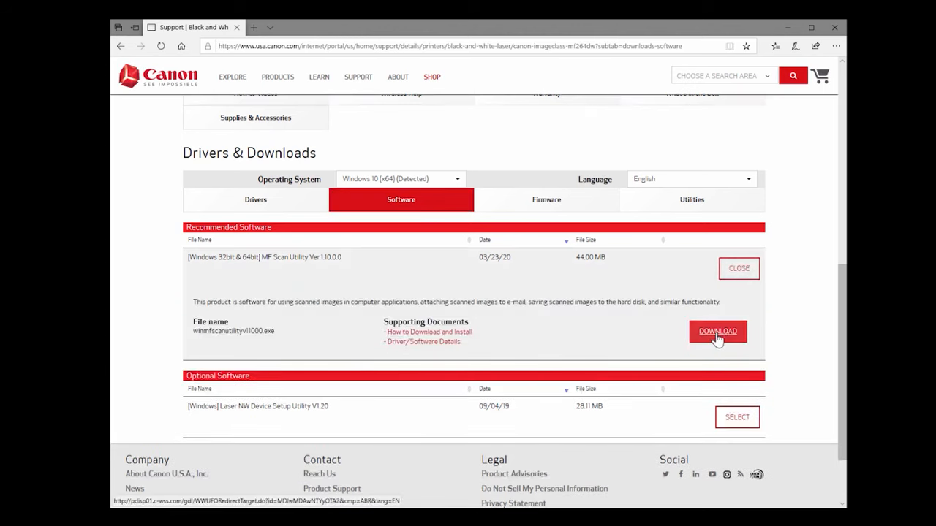
pyautogui.click(717, 332)
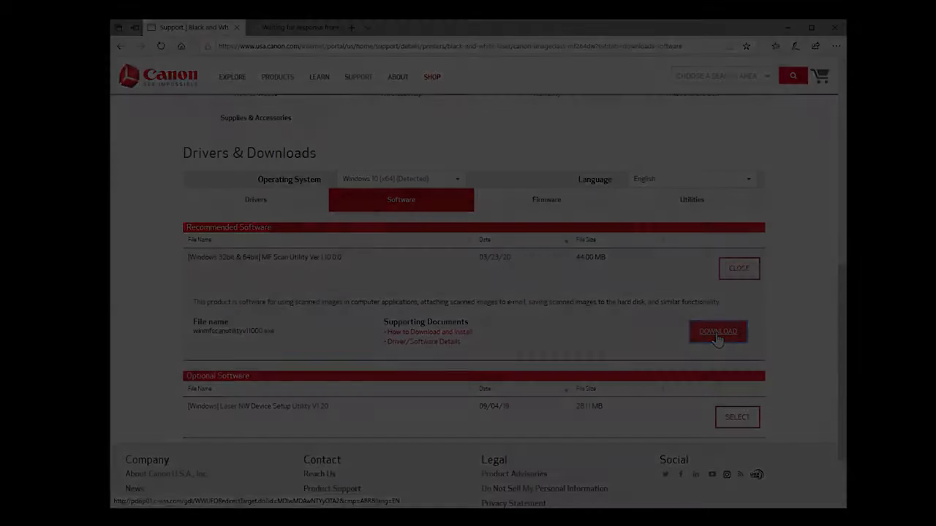
pyautogui.click(717, 331)
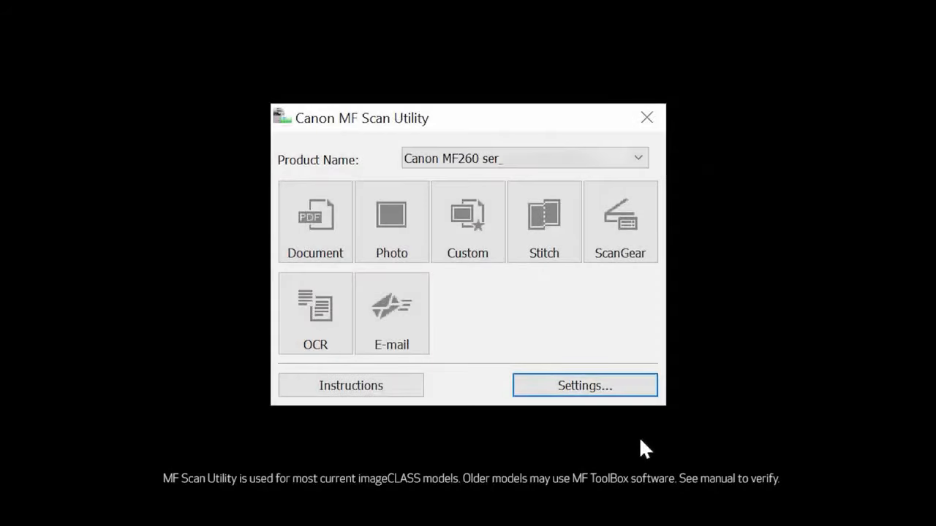